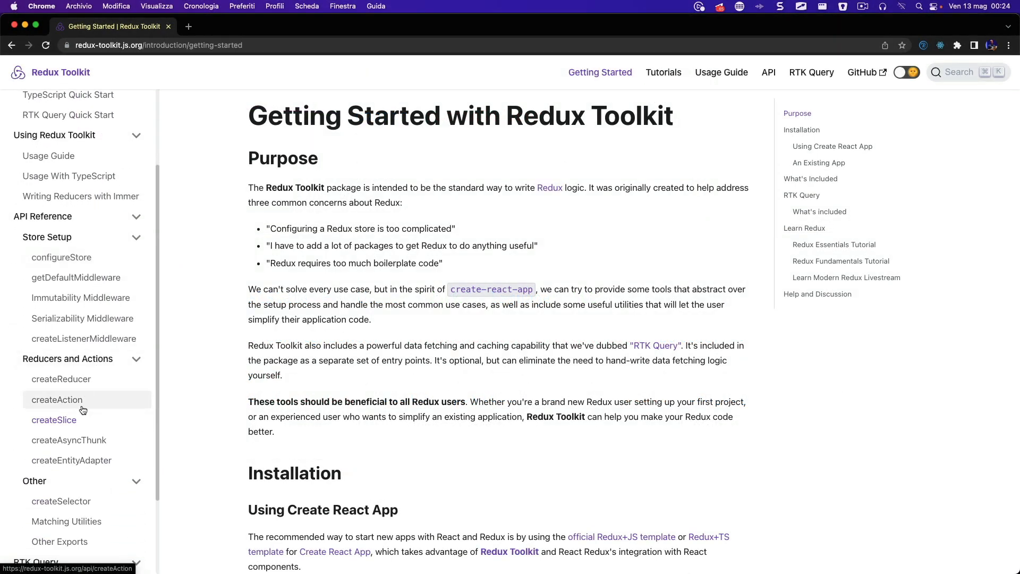
# Go to the createSlice reference and scroll down through its documentation toward the example code.
pyautogui.click(54, 419)
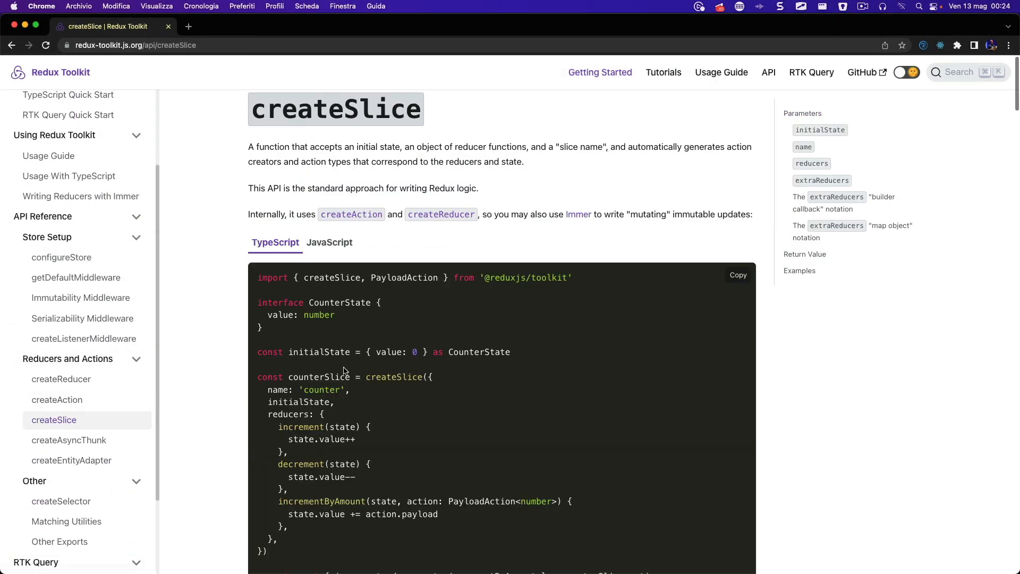
pyautogui.scroll(-3)
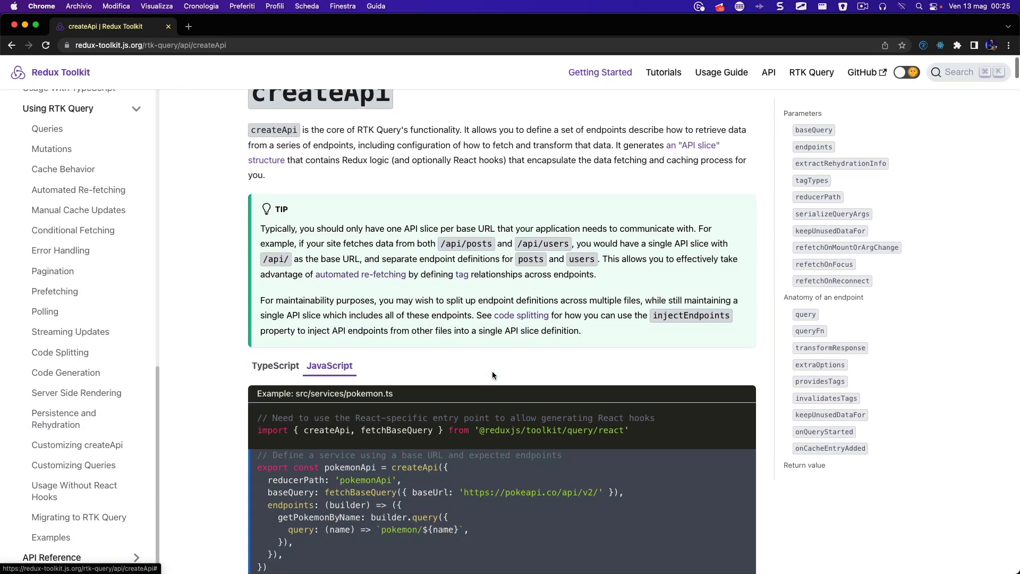
pyautogui.scroll(-3)
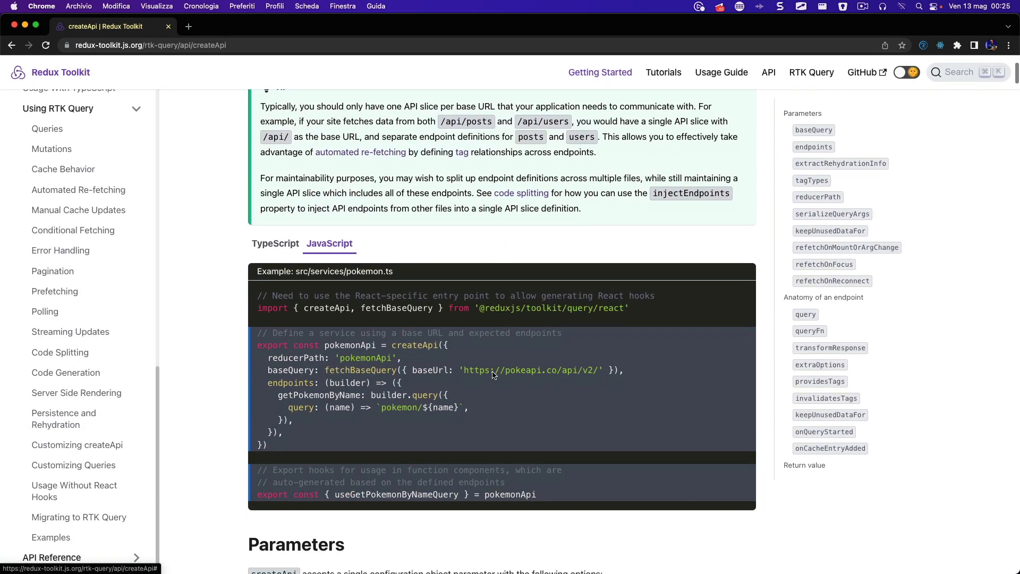
pyautogui.scroll(-3)
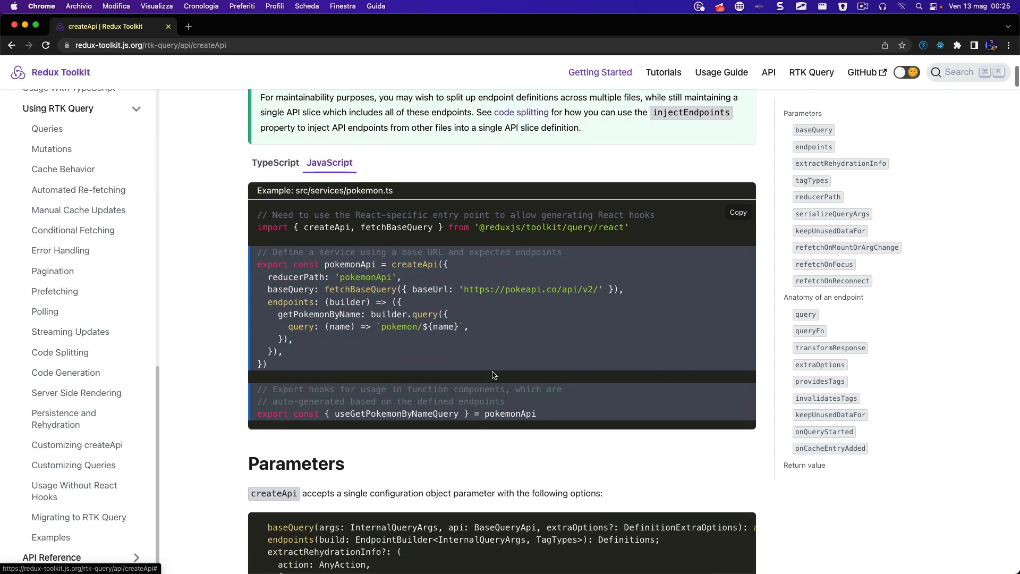
pyautogui.scroll(-3)
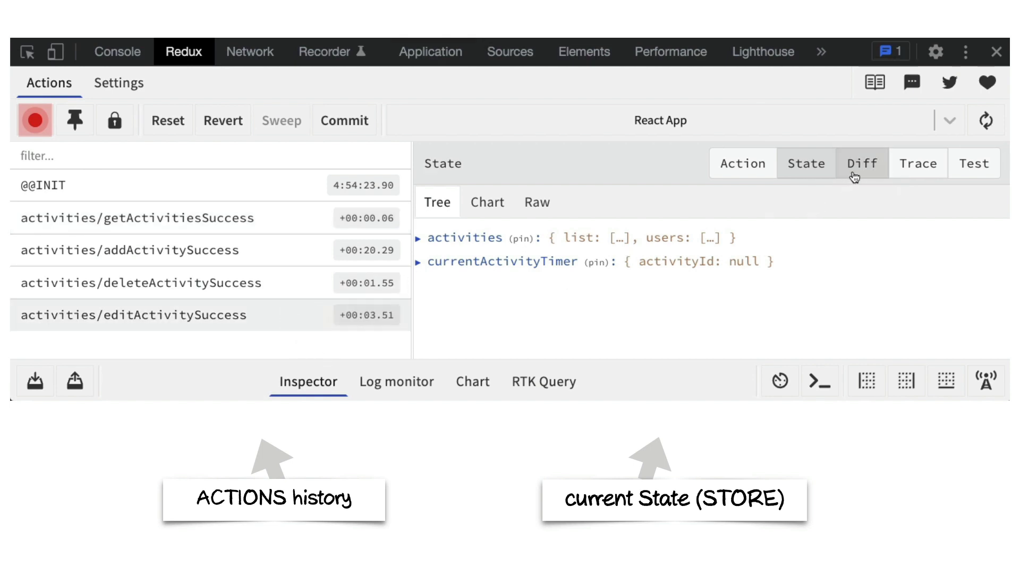
# Inspect setActivityCompletedSuccess in Diff and Action views, revealing activityId changing from 4 to null.
pyautogui.click(863, 162)
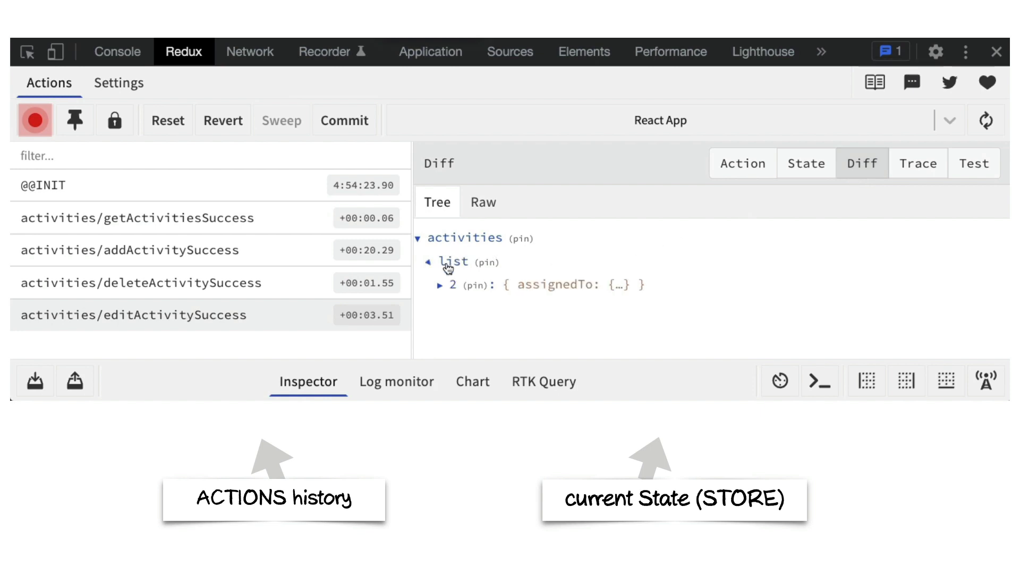
pyautogui.click(441, 285)
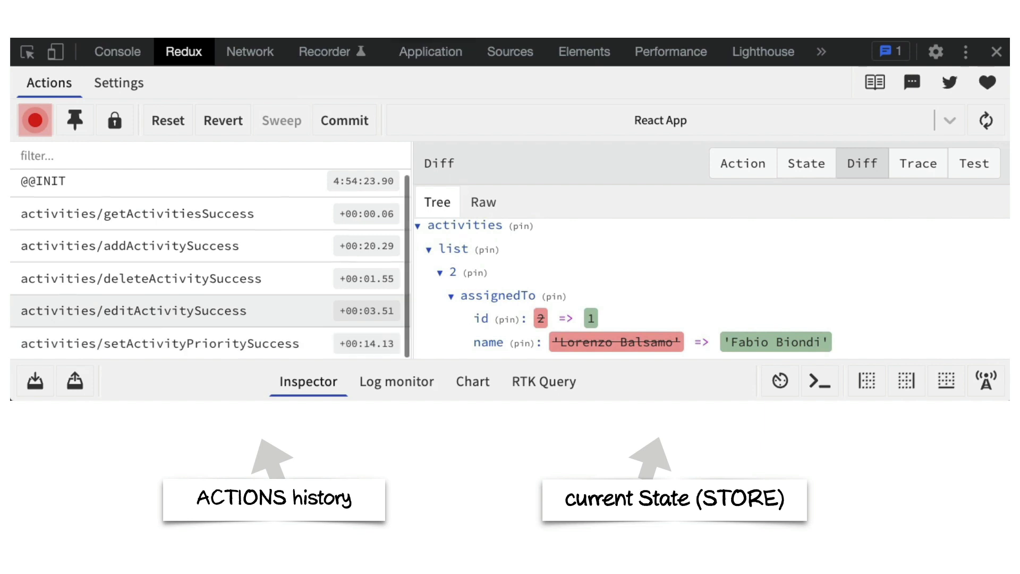
pyautogui.scroll(-3)
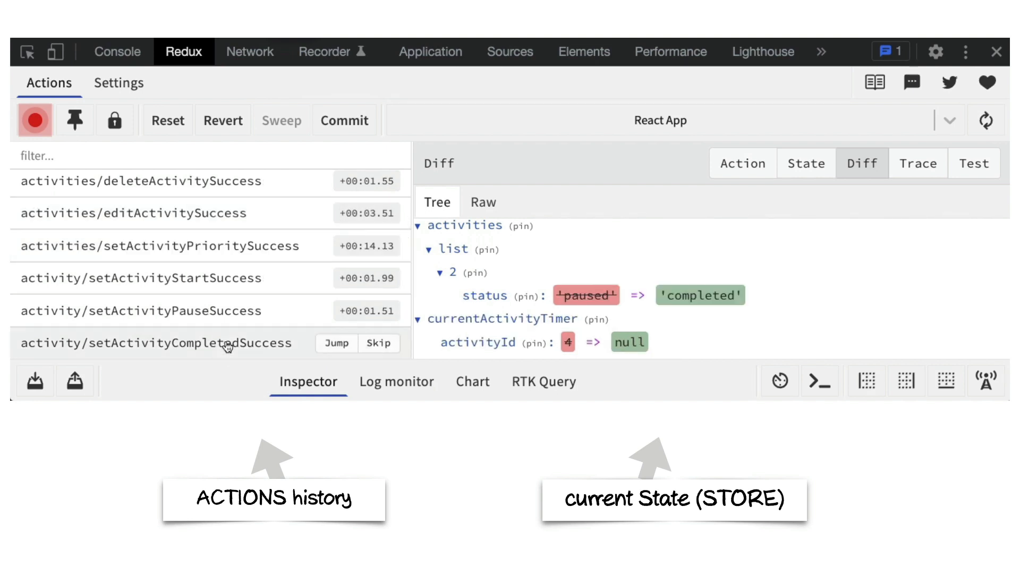
pyautogui.click(743, 164)
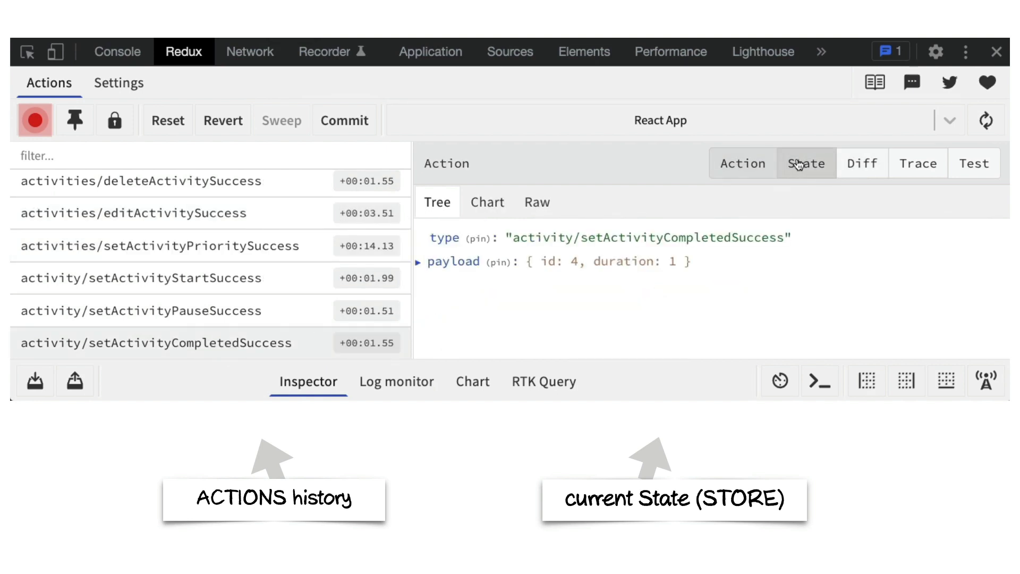
pyautogui.click(864, 163)
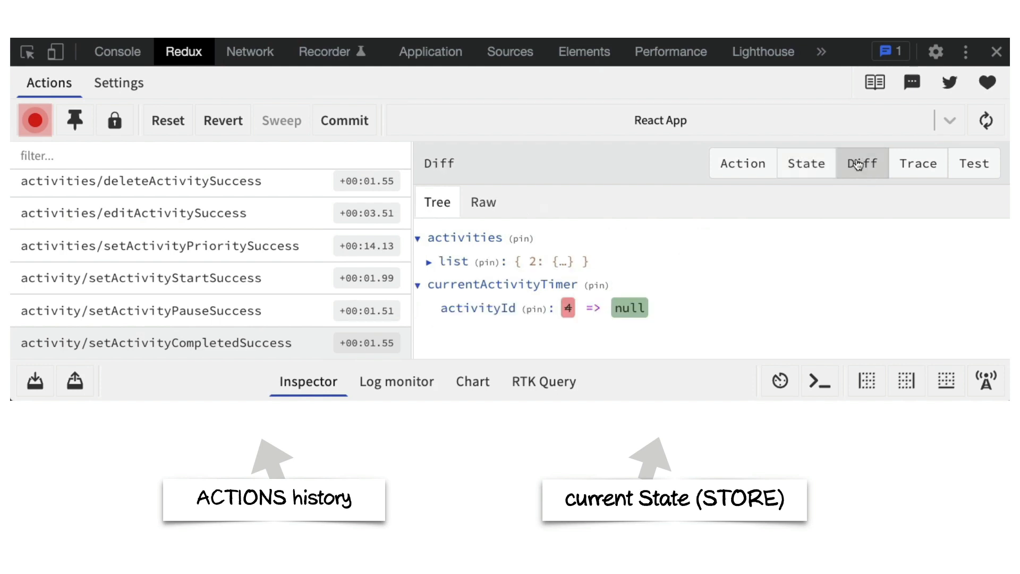